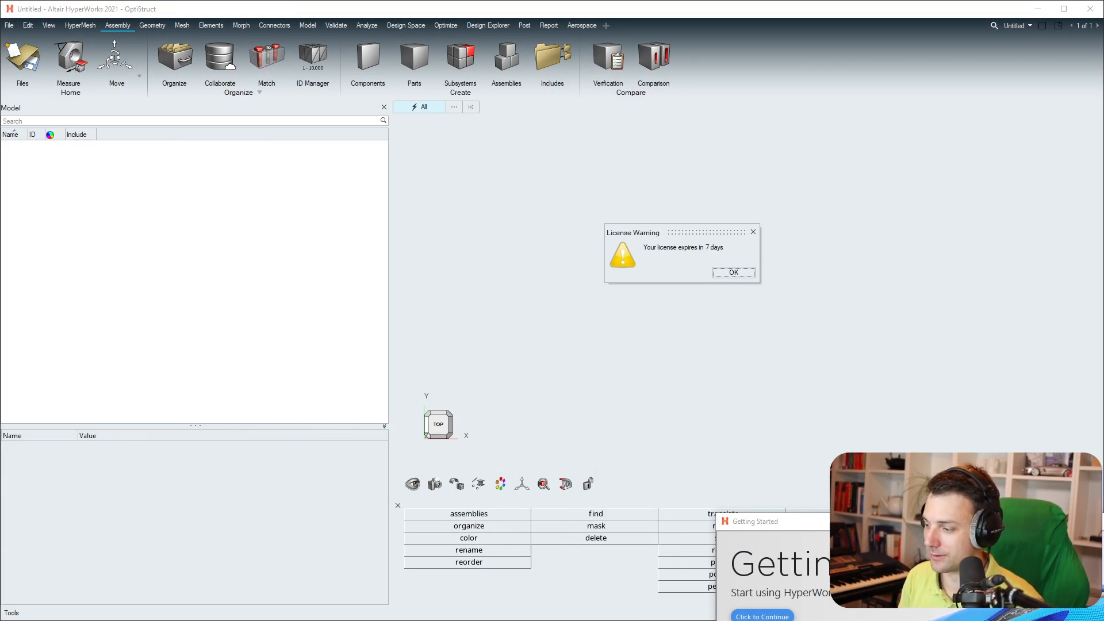
{"action": "mouse_move", "coordinate": [595, 378]}
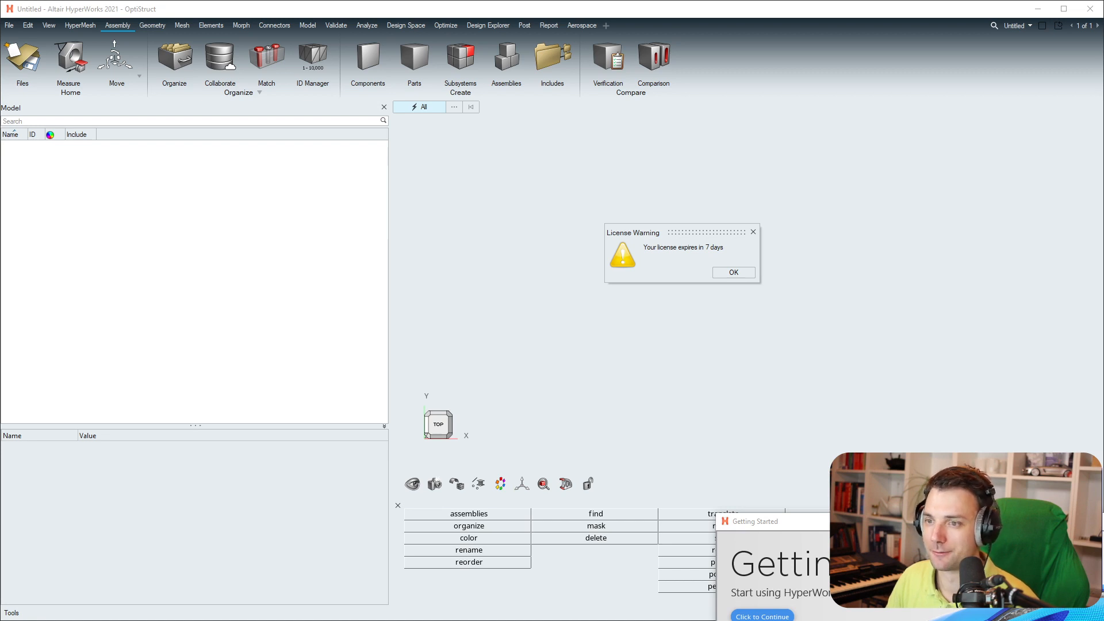
{"action": "mouse_move", "coordinate": [687, 244]}
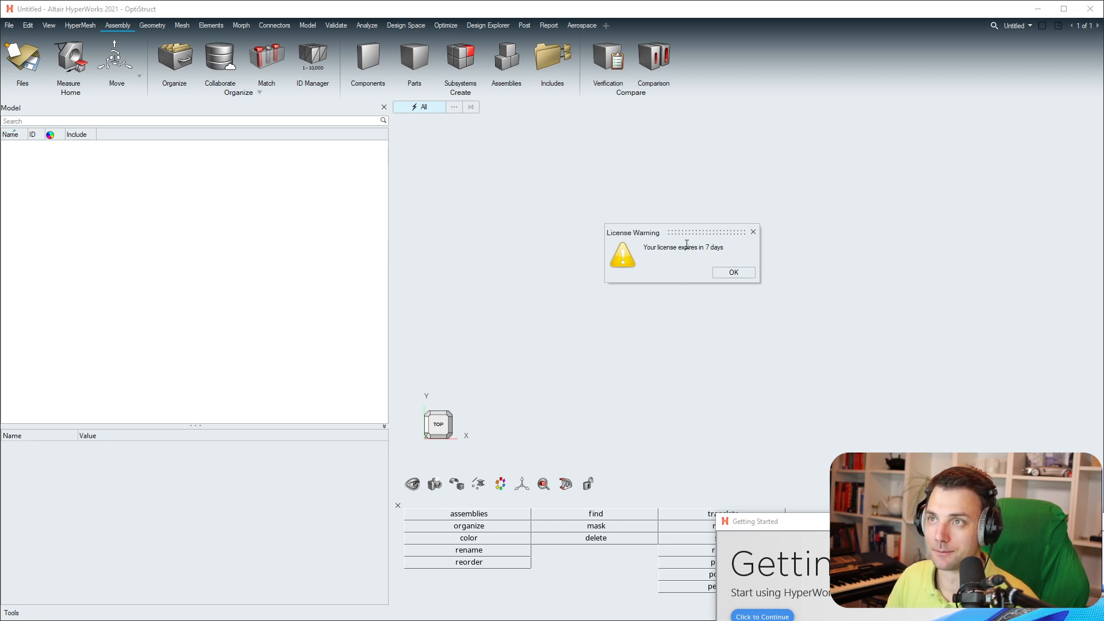
Dismiss the HyperWorks license expiry warning, feature expiry message and user profiles window.
{"action": "left_click_drag", "start_coordinate": [633, 232], "coordinate": [529, 246]}
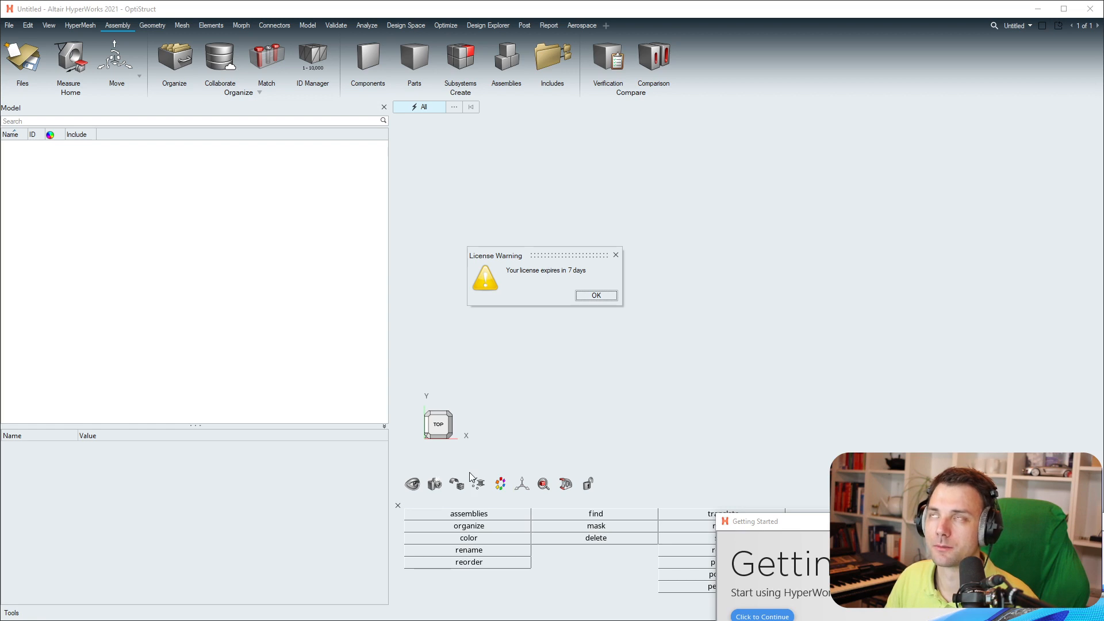
{"action": "mouse_move", "coordinate": [497, 504]}
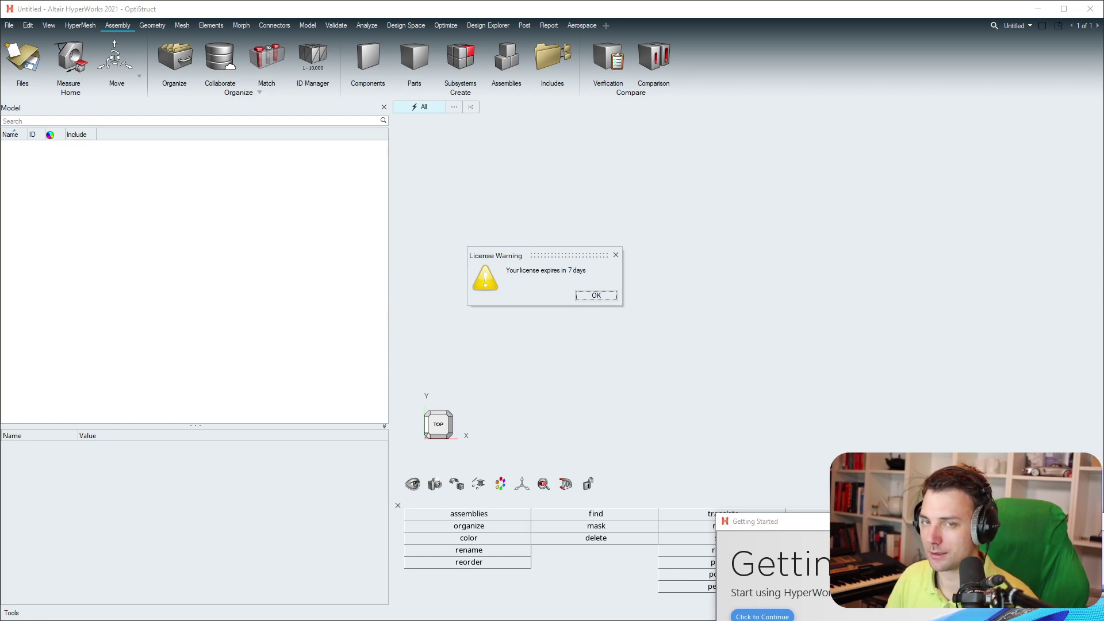
{"action": "left_click", "coordinate": [595, 296]}
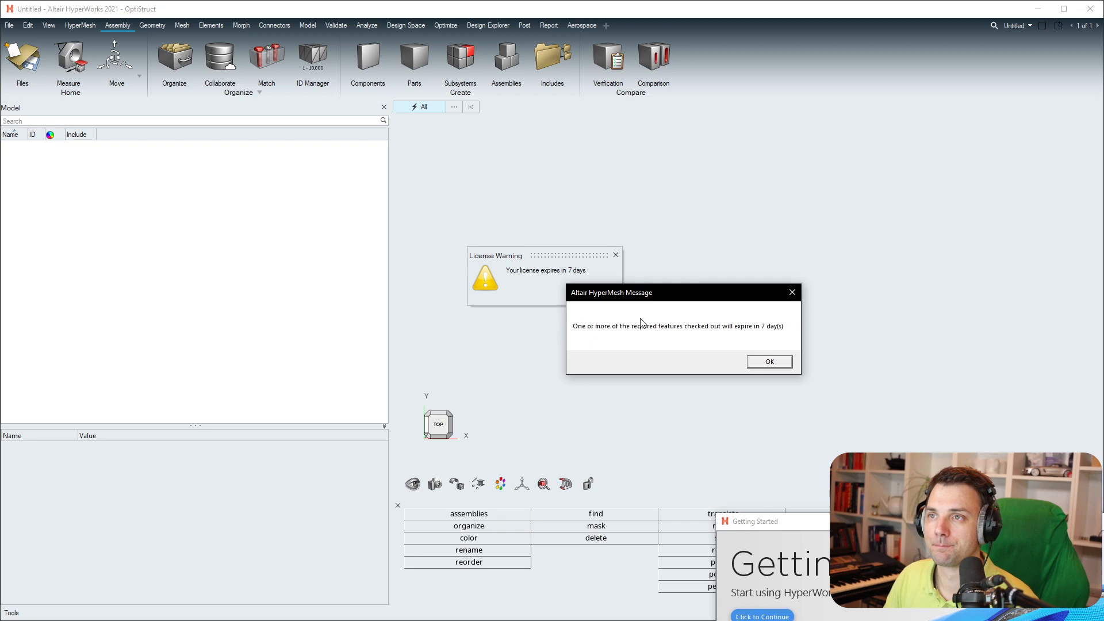
{"action": "mouse_move", "coordinate": [767, 359]}
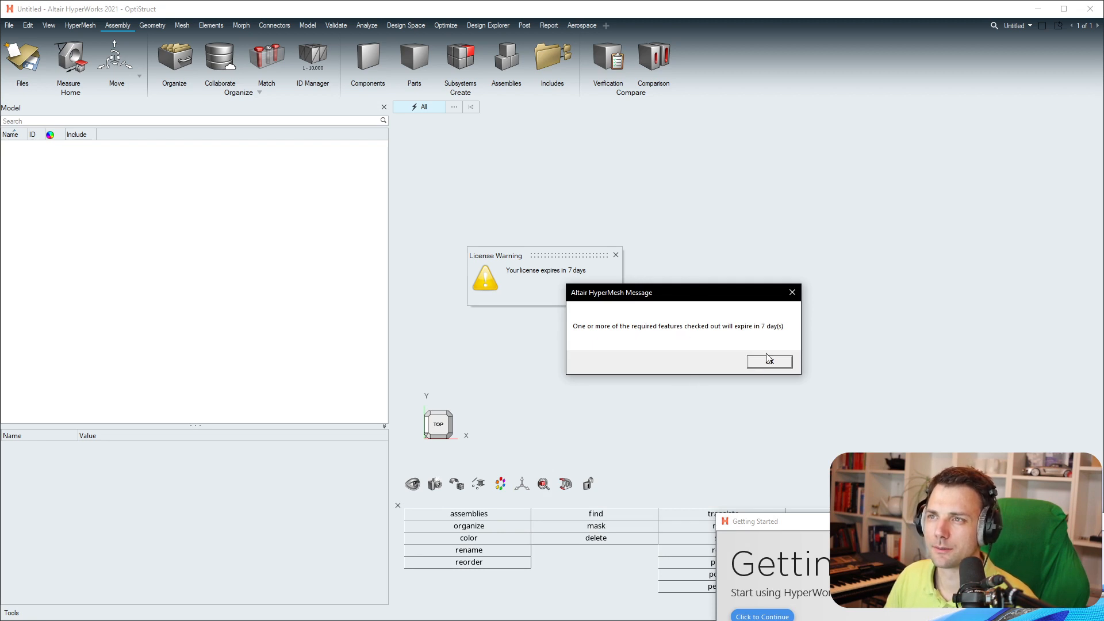
{"action": "mouse_move", "coordinate": [695, 334]}
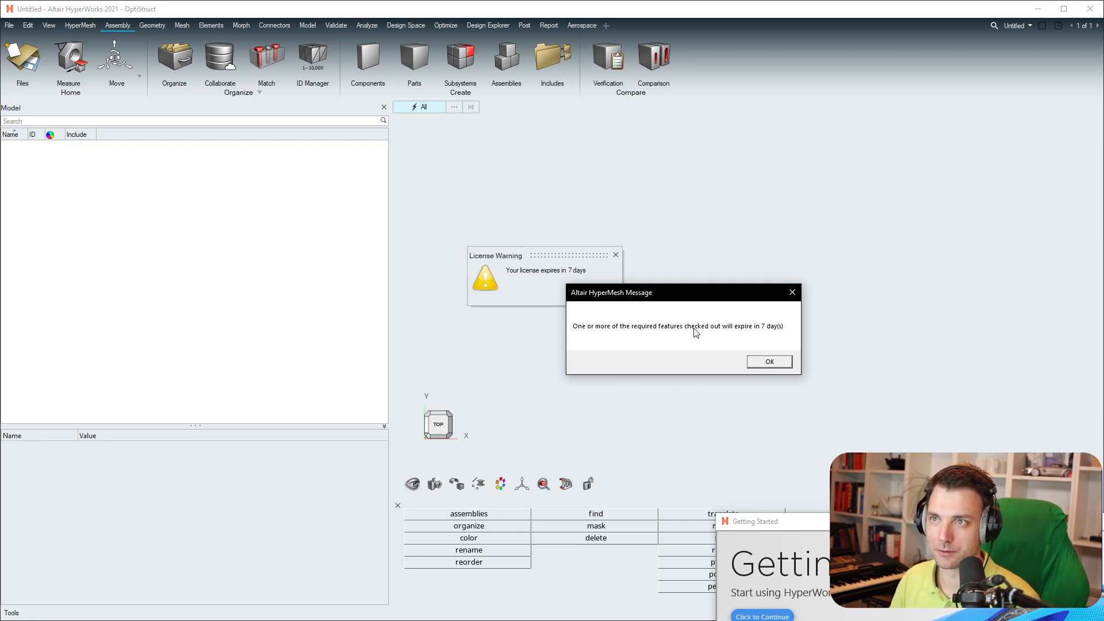
{"action": "left_click", "coordinate": [768, 361]}
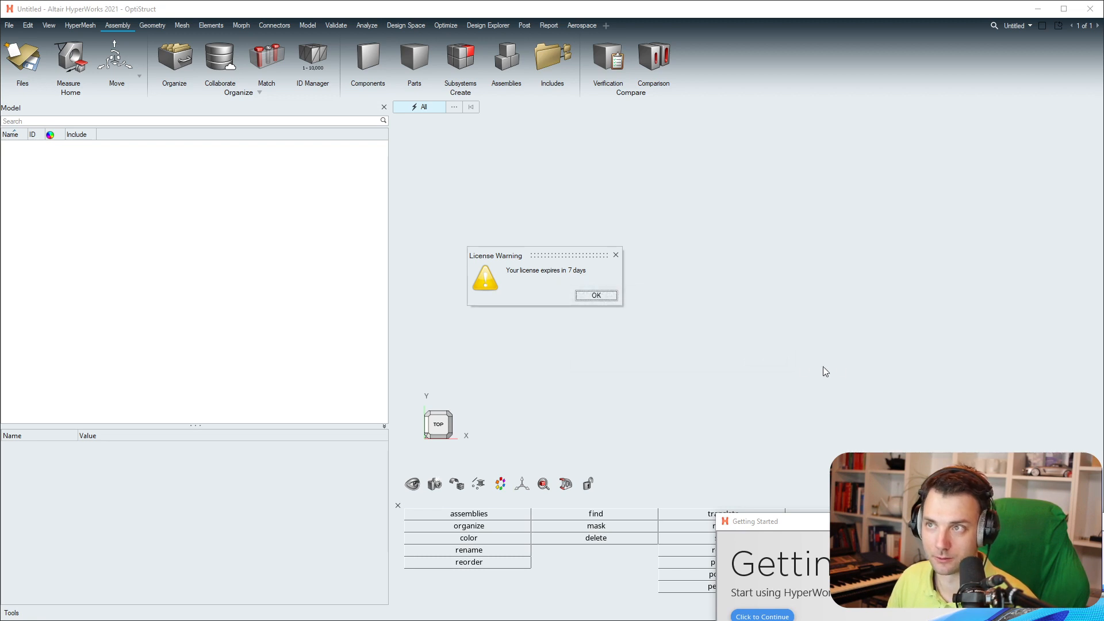
{"action": "mouse_move", "coordinate": [838, 369]}
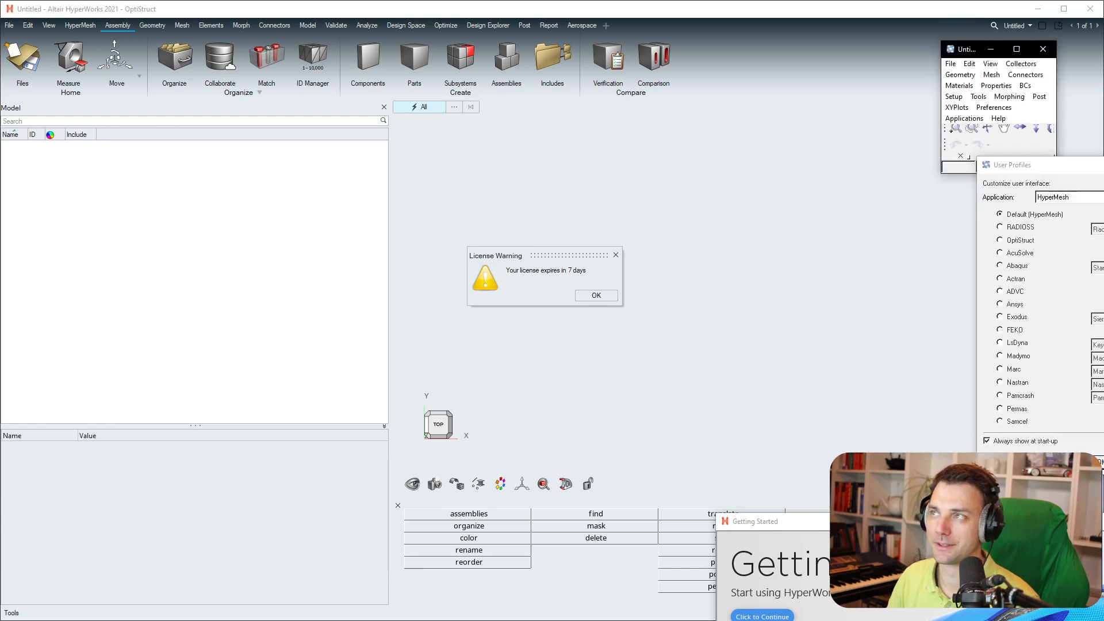
{"action": "left_click", "coordinate": [1044, 48]}
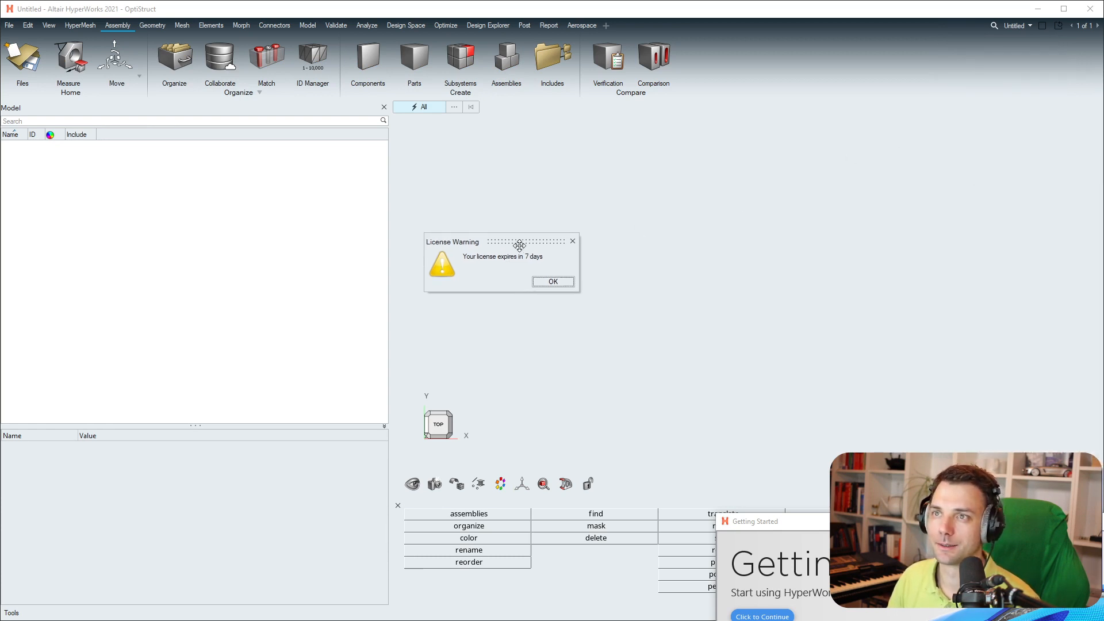
{"action": "mouse_move", "coordinate": [531, 279]}
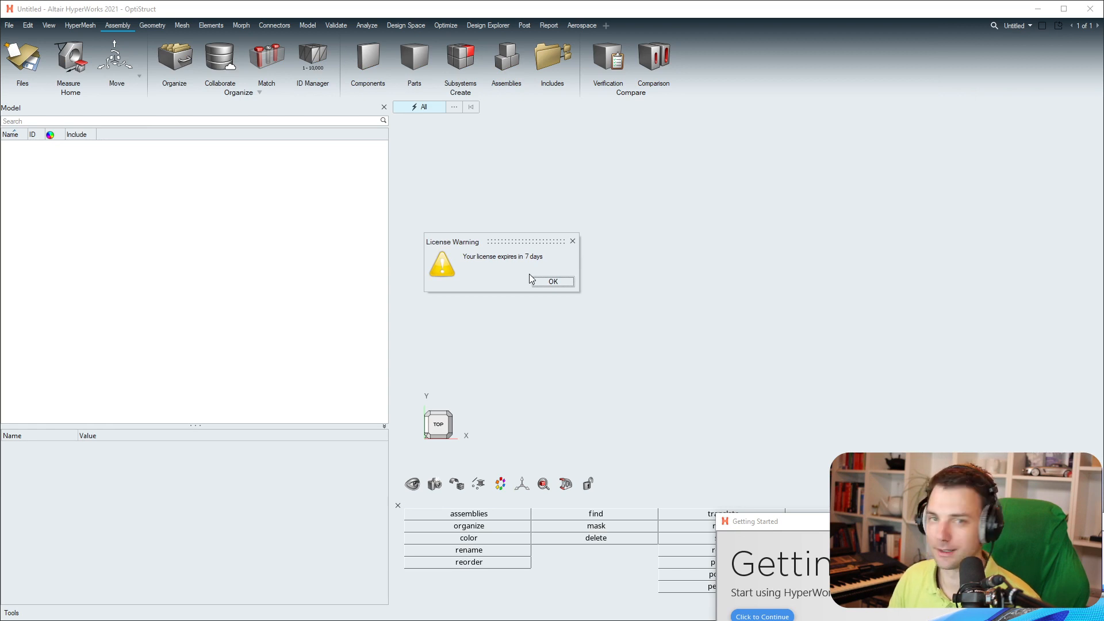
{"action": "mouse_move", "coordinate": [221, 540]}
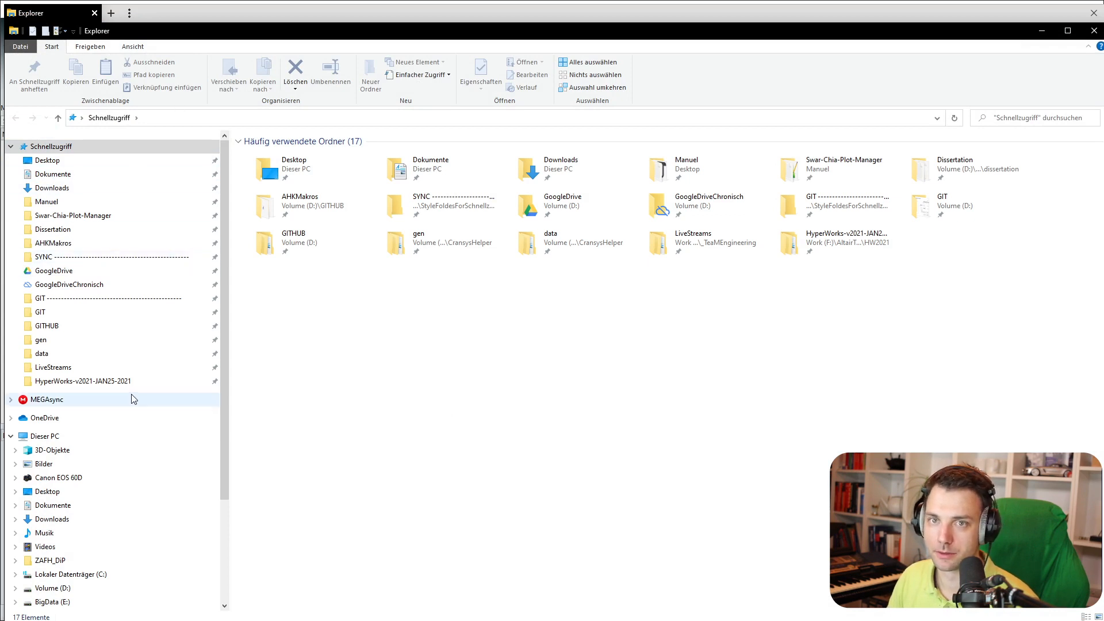
{"action": "mouse_move", "coordinate": [96, 436]}
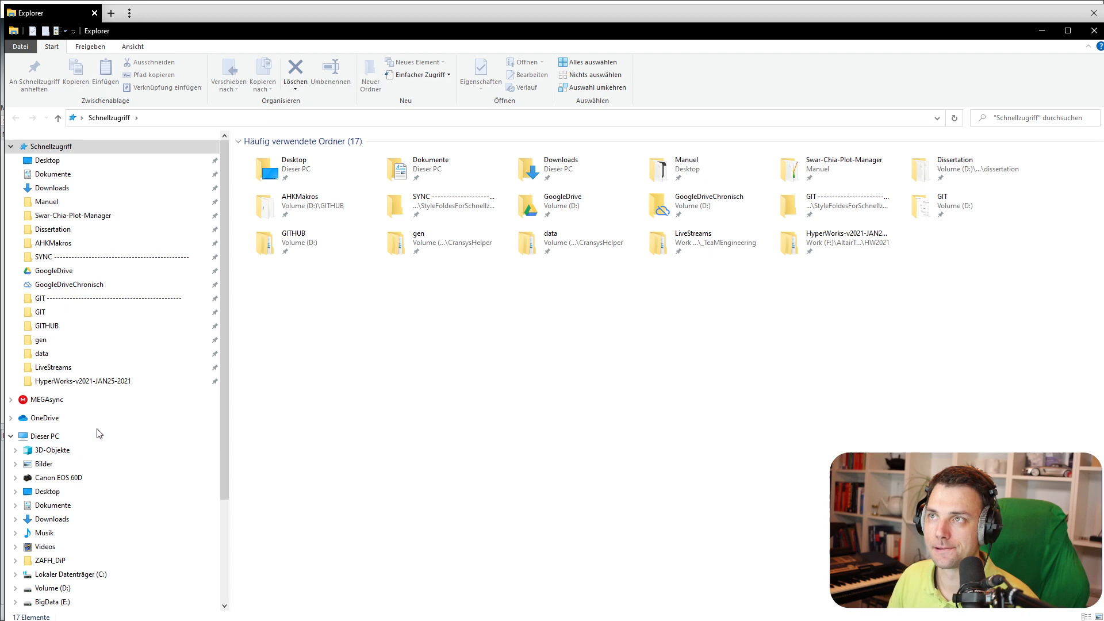
Show the properties of 'Dieser PC' from the File Explorer navigation pane.
{"action": "right_click", "coordinate": [43, 435]}
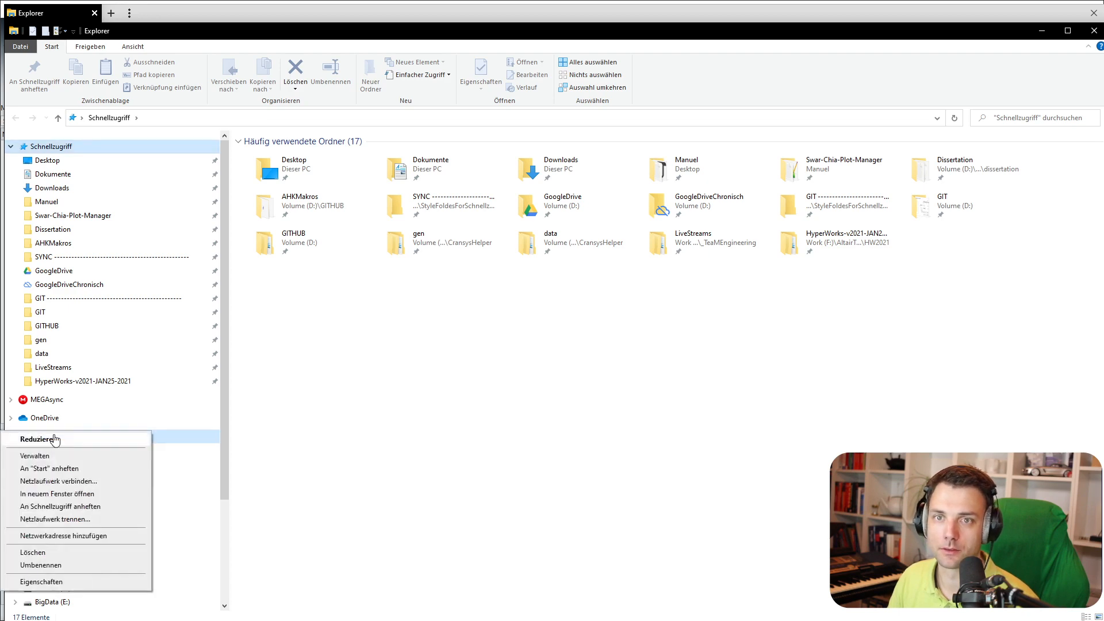
{"action": "left_click", "coordinate": [41, 581]}
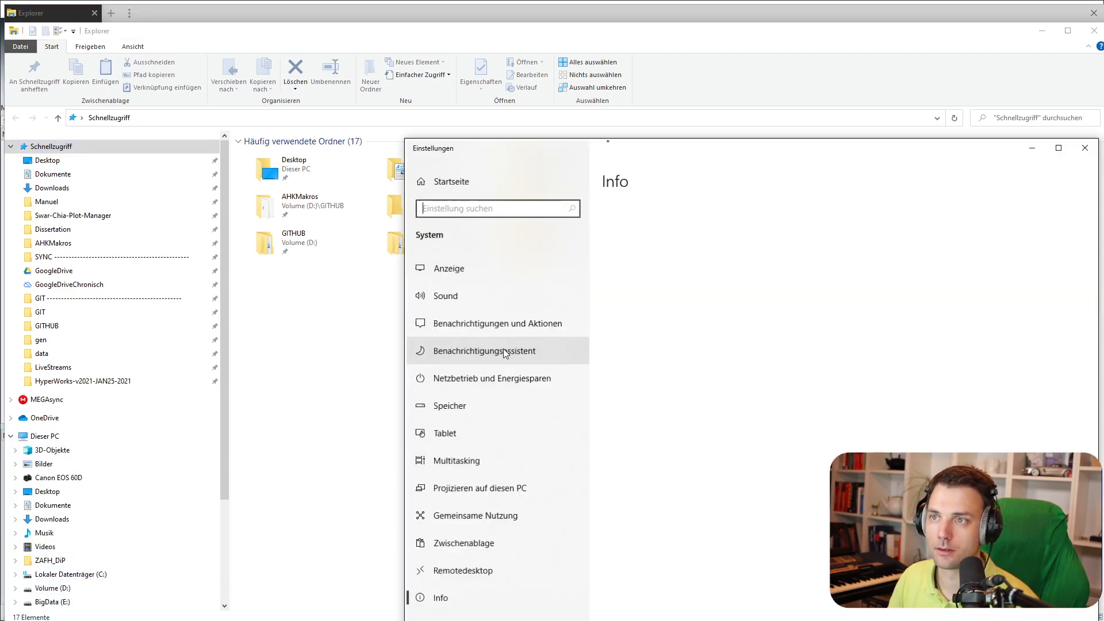
Reach the Environment Variables editor via 'Erweiterte Systemeinstellungen' on the Info page.
{"action": "left_click", "coordinate": [439, 598]}
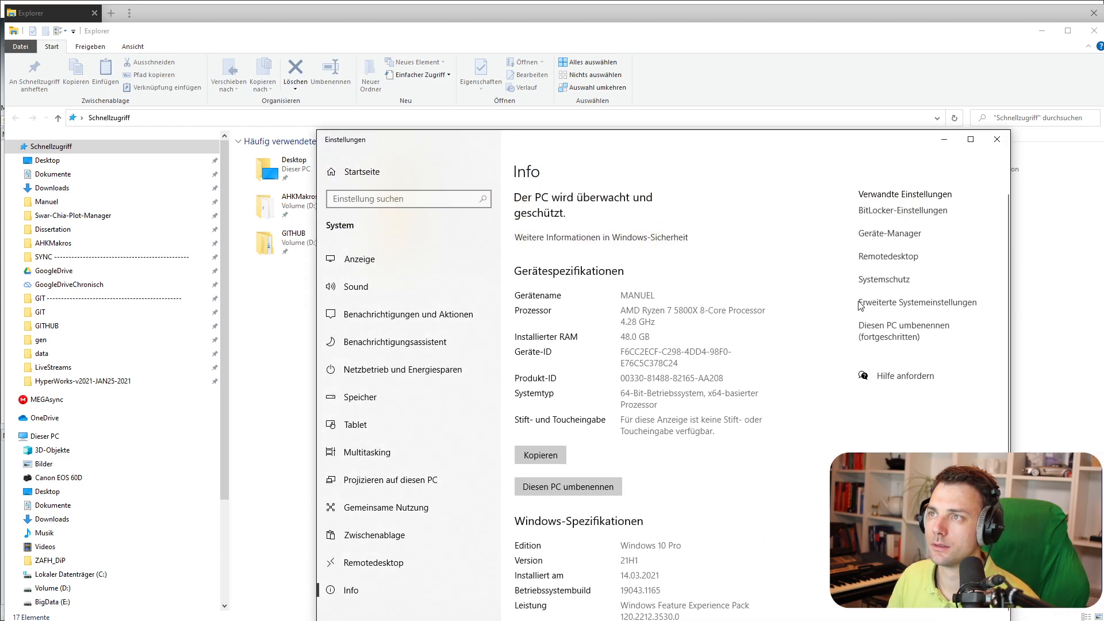
{"action": "mouse_move", "coordinate": [886, 308]}
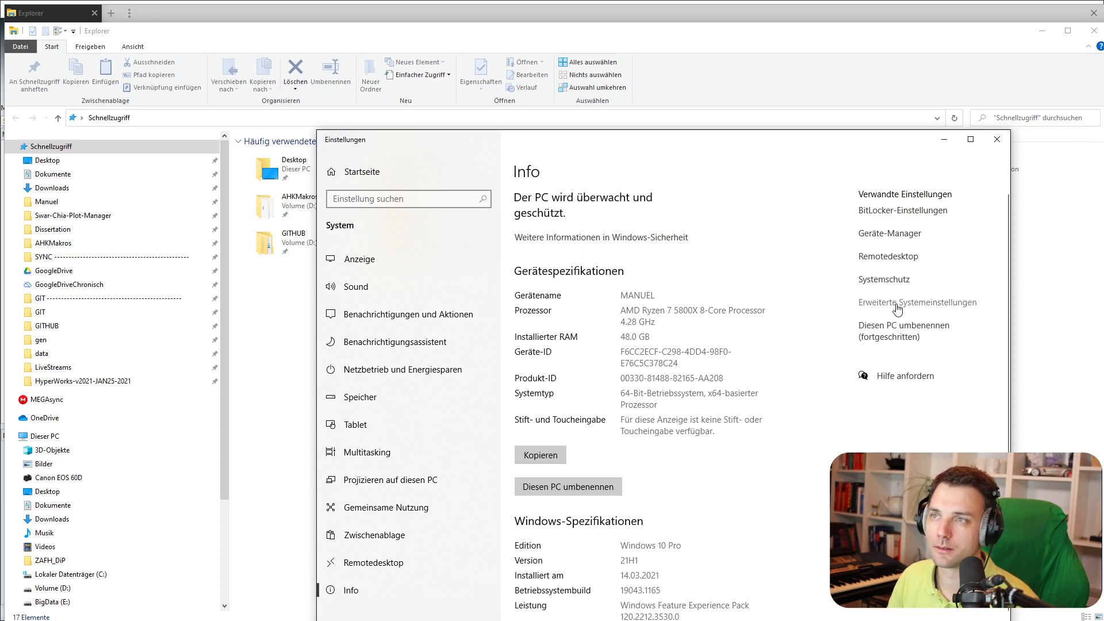
{"action": "left_click", "coordinate": [918, 303]}
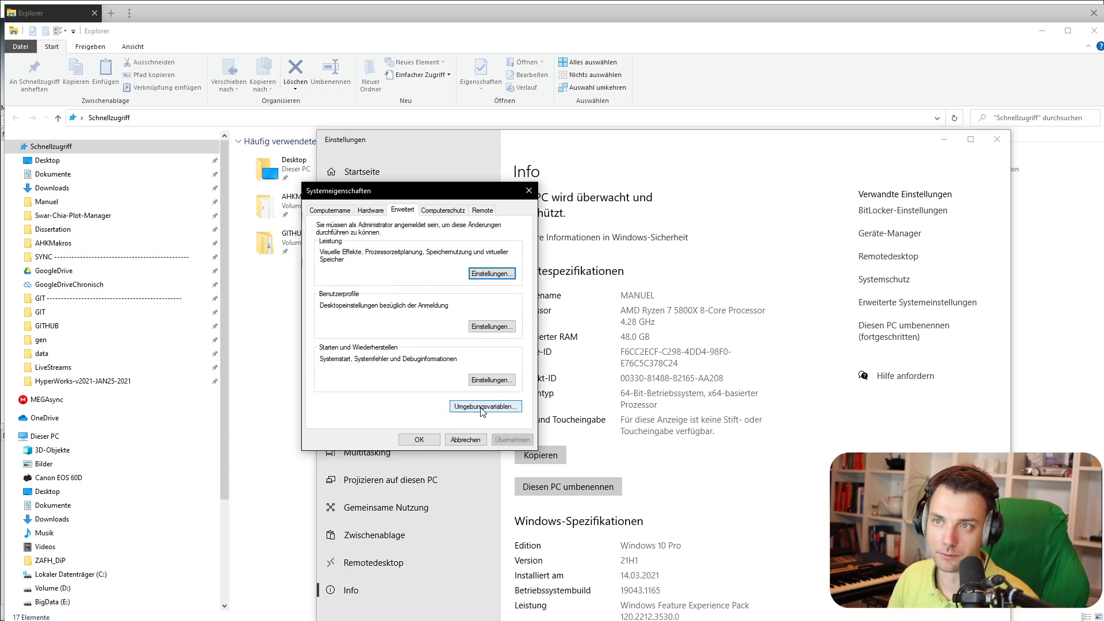
{"action": "left_click", "coordinate": [484, 406]}
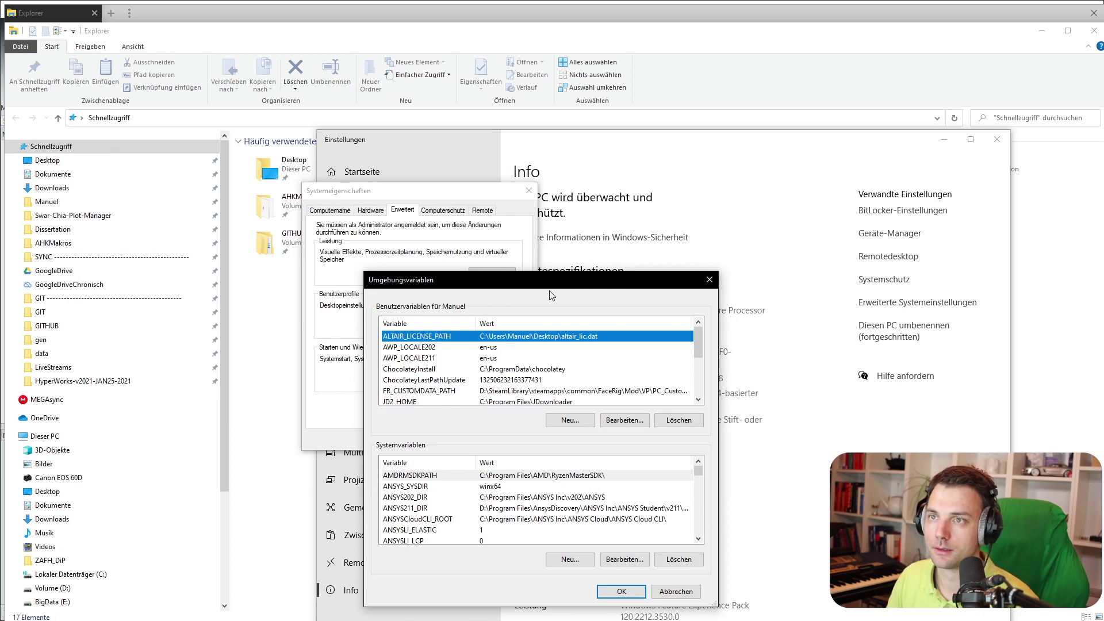
{"action": "mouse_move", "coordinate": [497, 323]}
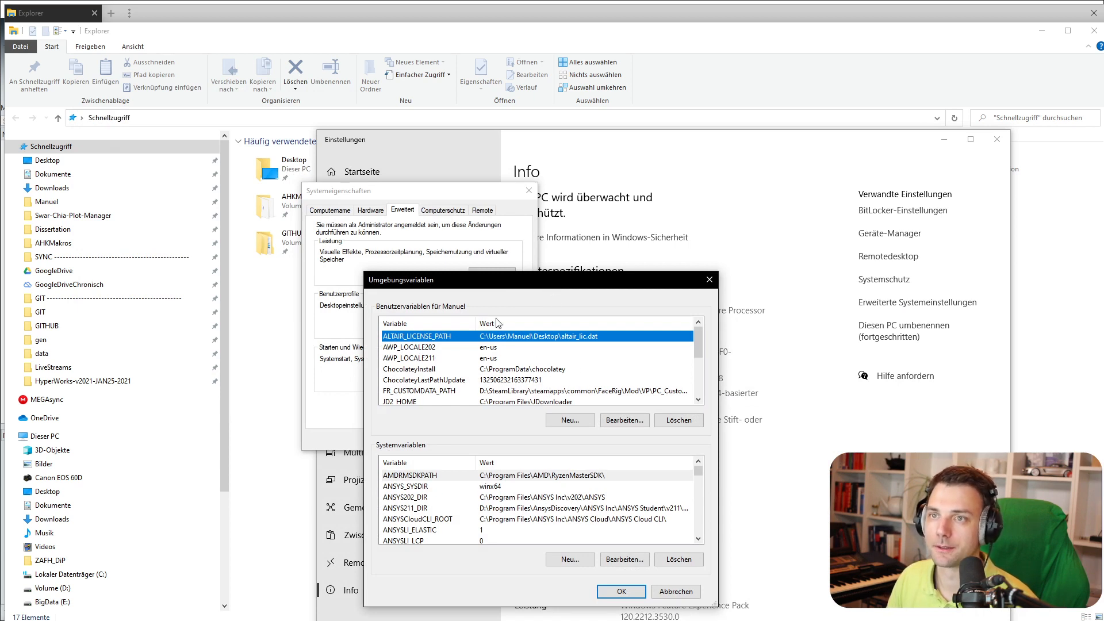
{"action": "mouse_move", "coordinate": [409, 446]}
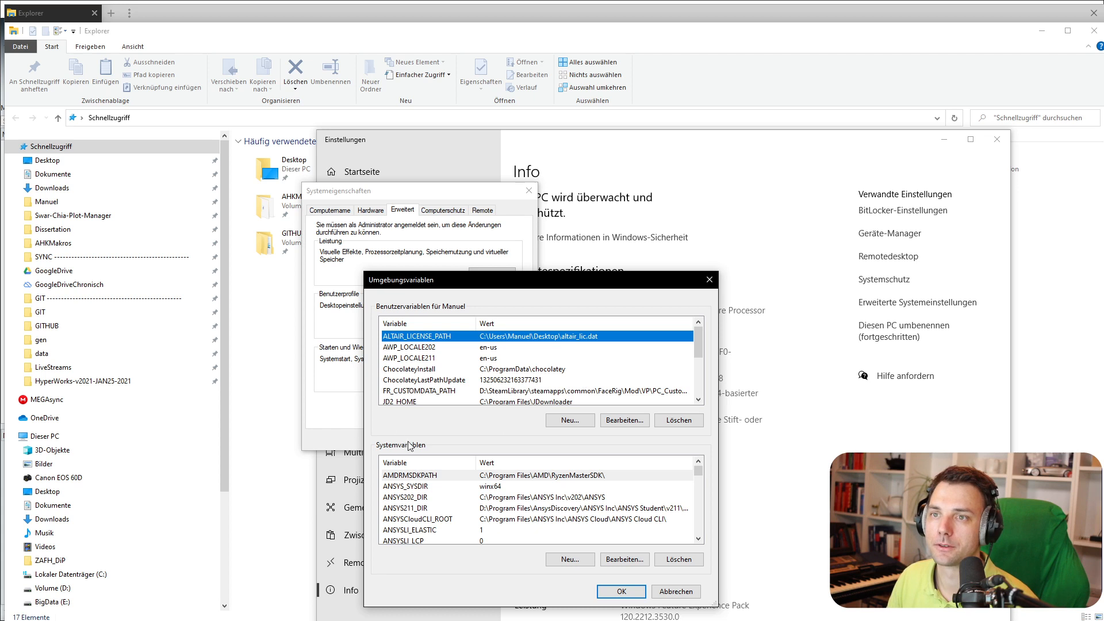
{"action": "mouse_move", "coordinate": [607, 581]}
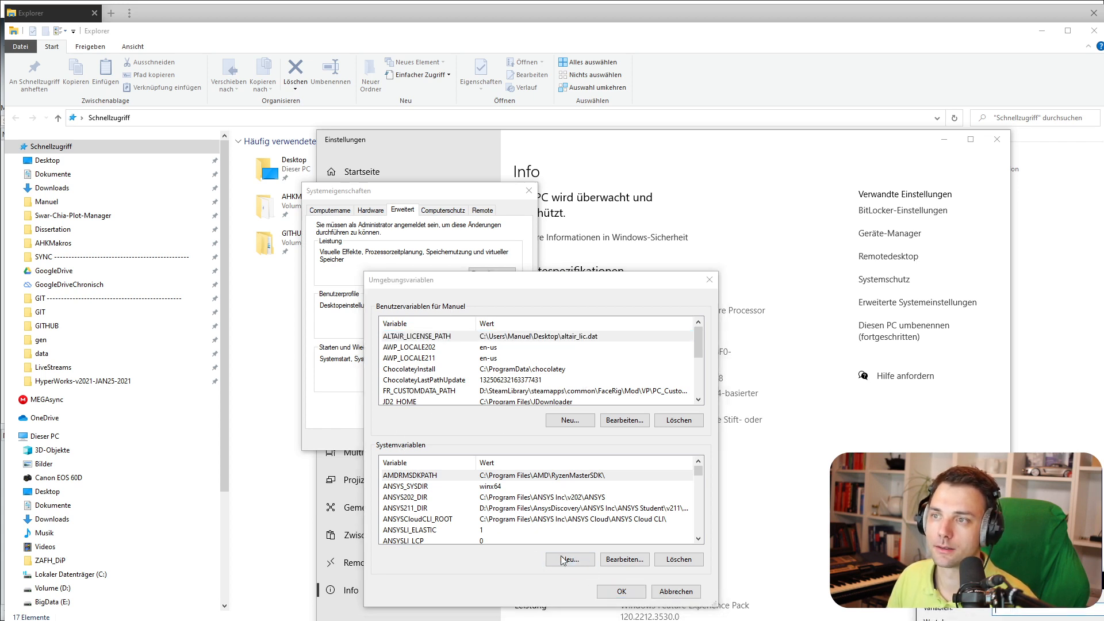
Start a new system-wide environment variable under System variables.
{"action": "left_click", "coordinate": [570, 559]}
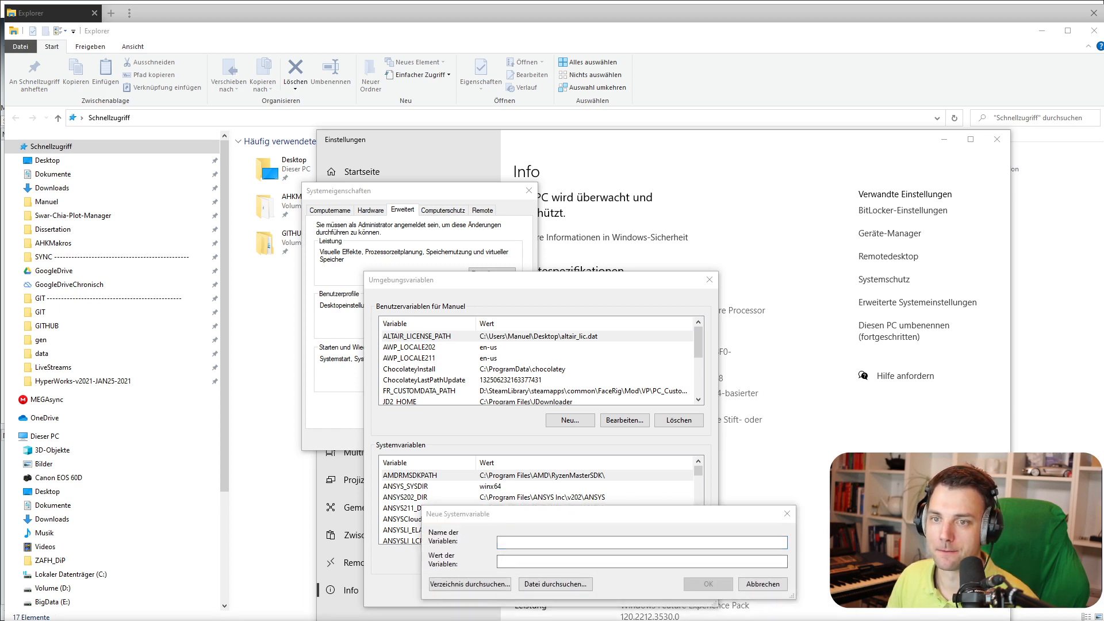
Create system variable ALM_EXPIRE_DAY_WARNING with value 1 and confirm it.
{"action": "left_click", "coordinate": [641, 542]}
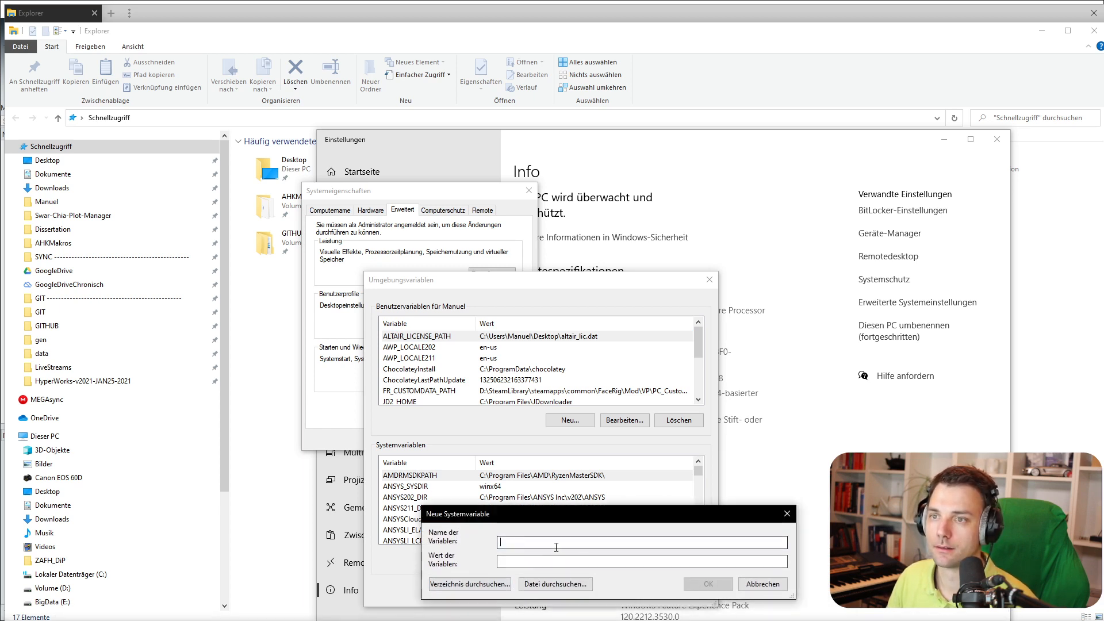
{"action": "type", "text": "ALM_EXPIRE_DAY_WARNING"}
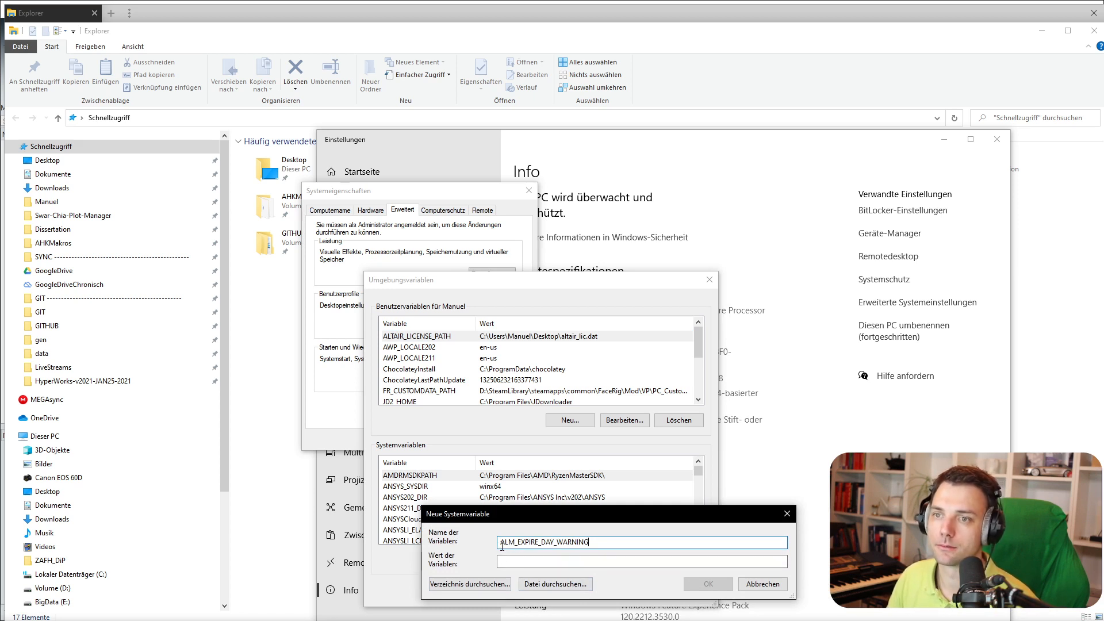
{"action": "mouse_move", "coordinate": [507, 554]}
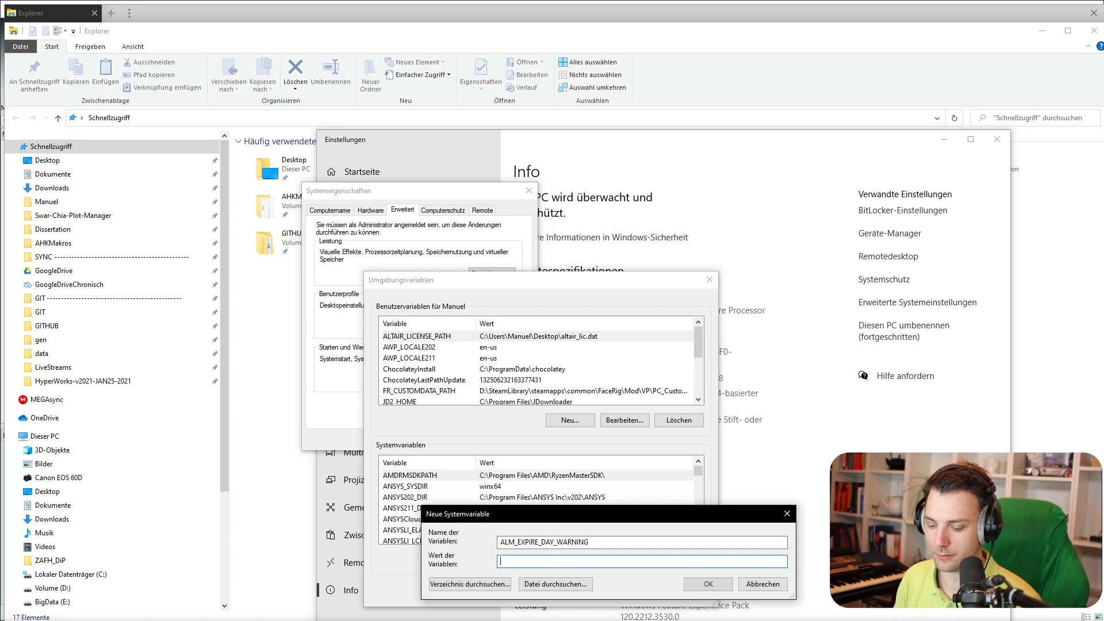
{"action": "type", "text": "1"}
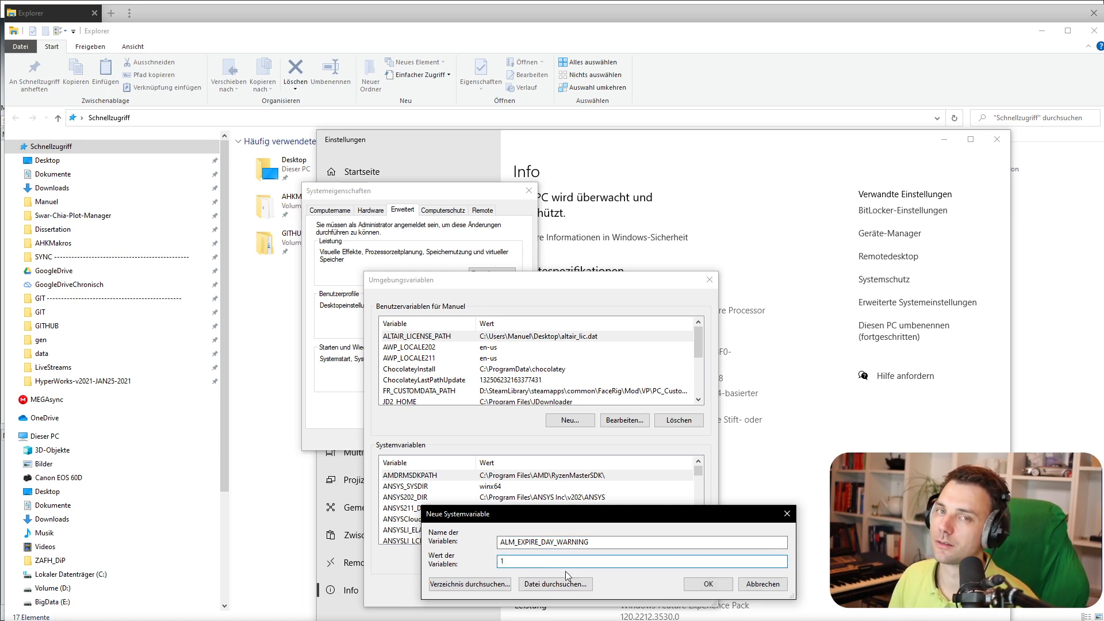
{"action": "mouse_move", "coordinate": [514, 575]}
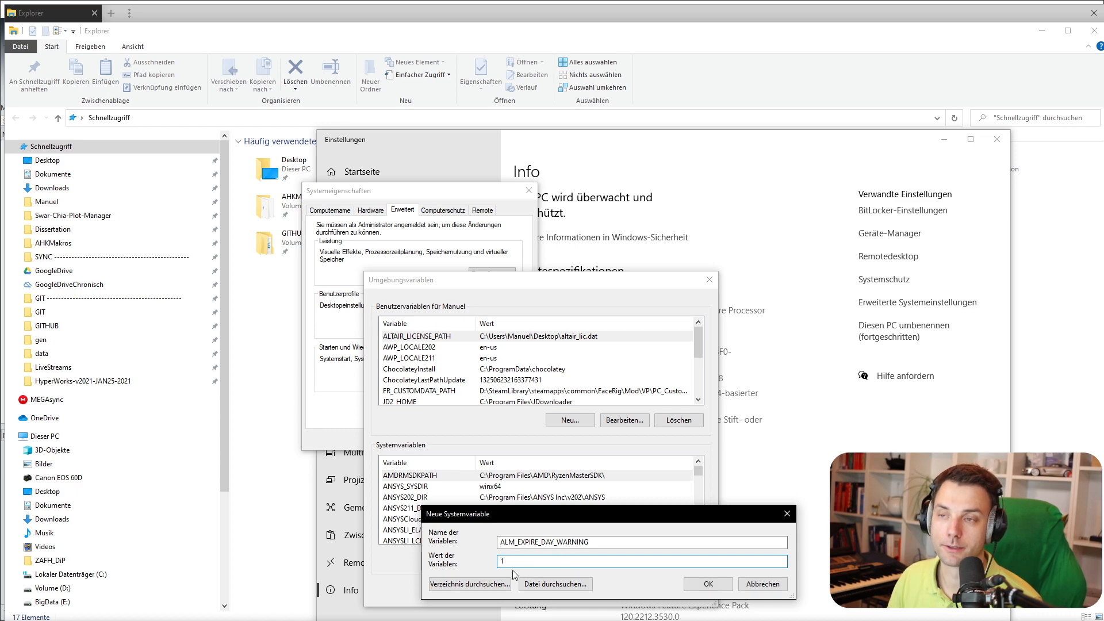
{"action": "mouse_move", "coordinate": [684, 583]}
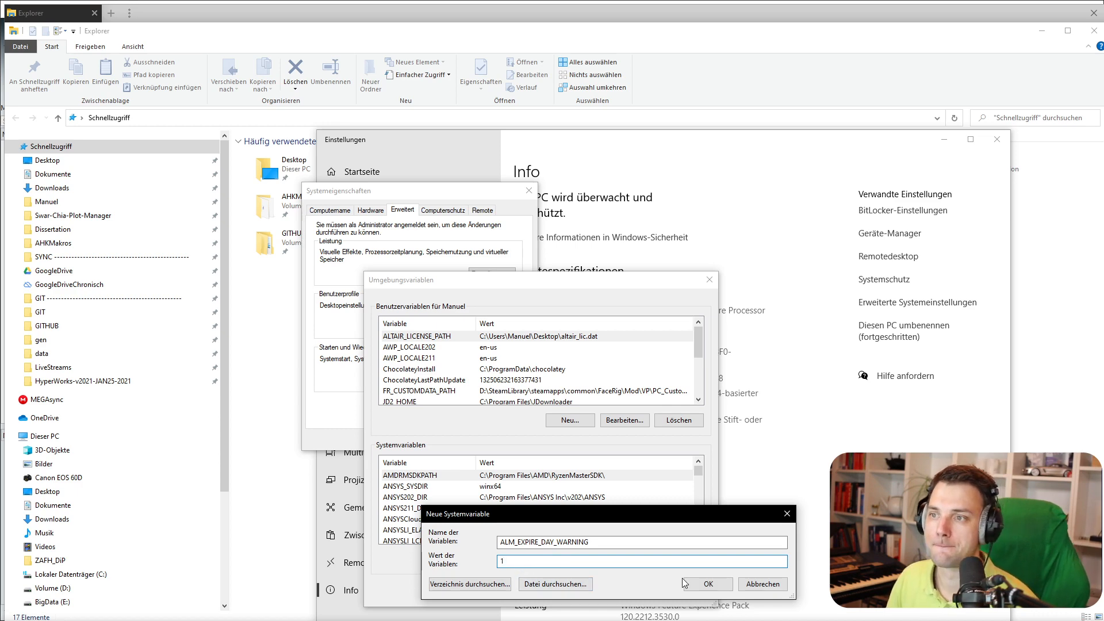
{"action": "left_click", "coordinate": [706, 585]}
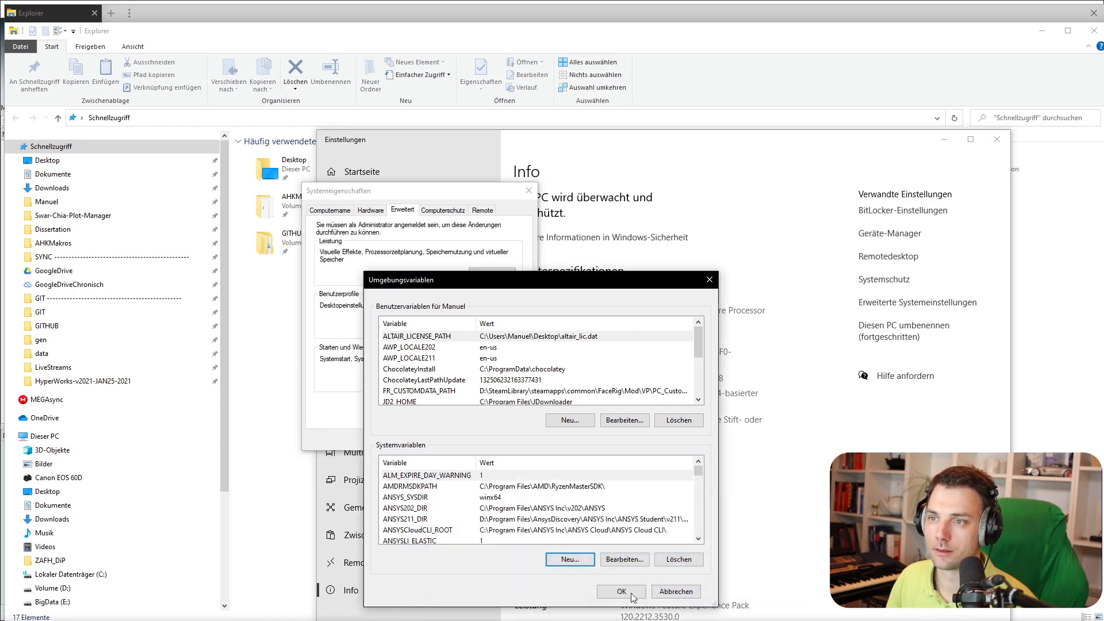
Apply the environment variable changes, then close Settings and the running HyperWorks session.
{"action": "left_click", "coordinate": [620, 591]}
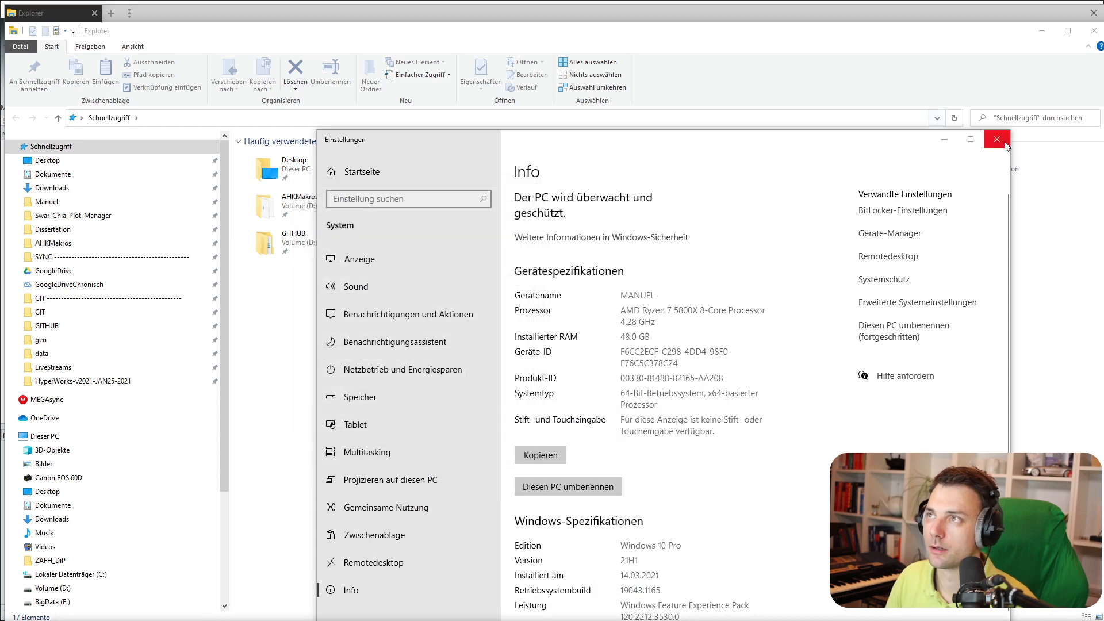
{"action": "left_click", "coordinate": [996, 139]}
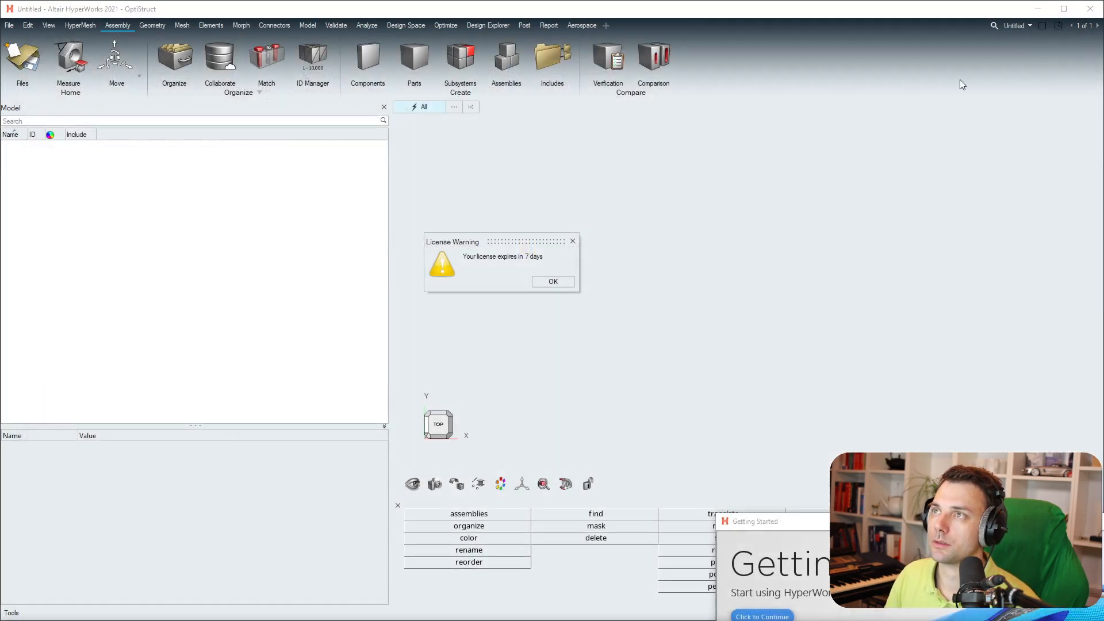
{"action": "left_click", "coordinate": [554, 281]}
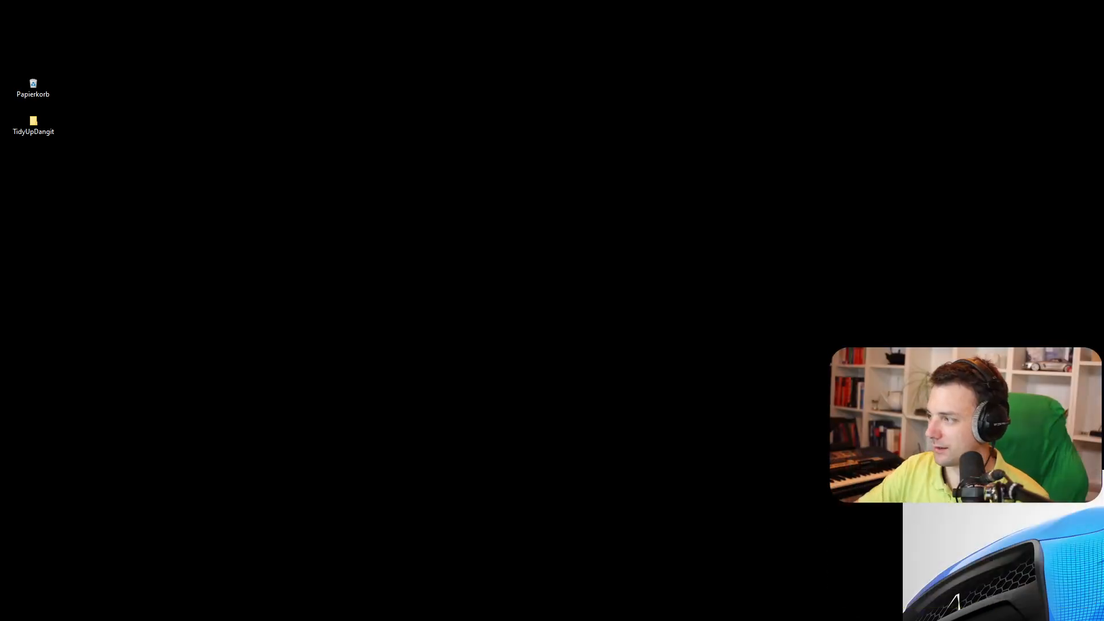
{"action": "mouse_move", "coordinate": [1049, 591]}
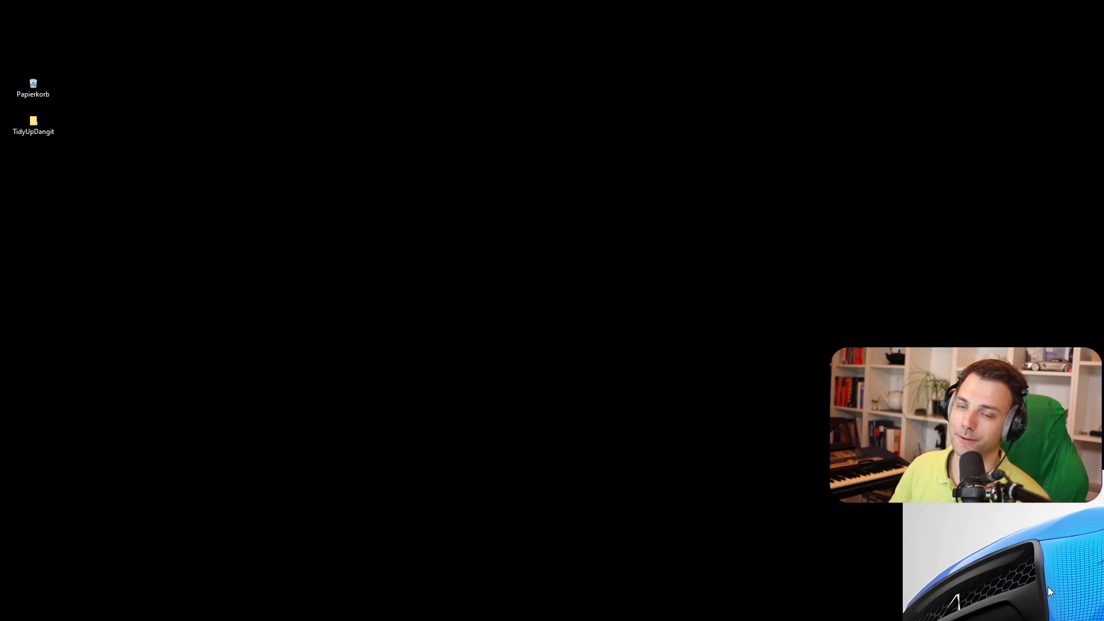
{"action": "mouse_move", "coordinate": [759, 476]}
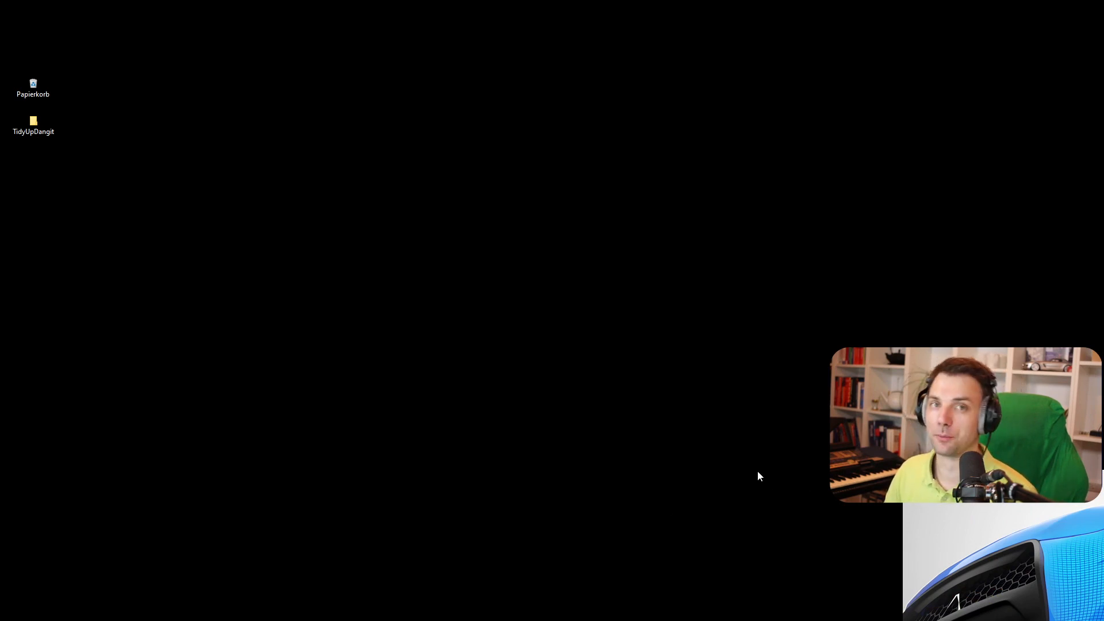
{"action": "mouse_move", "coordinate": [1018, 544]}
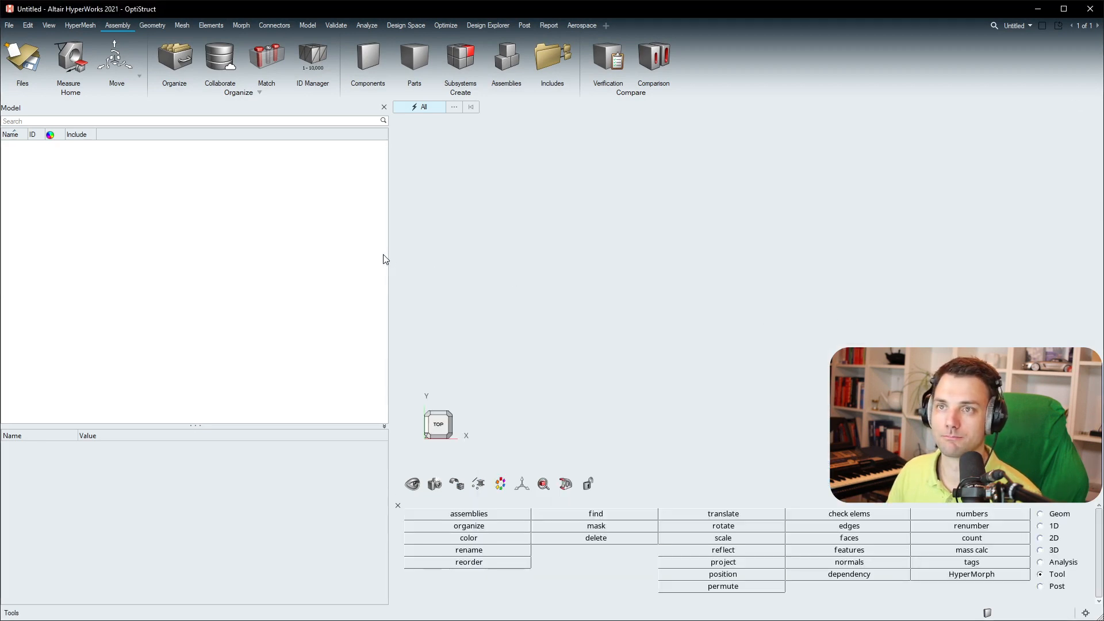
{"action": "mouse_move", "coordinate": [401, 287]}
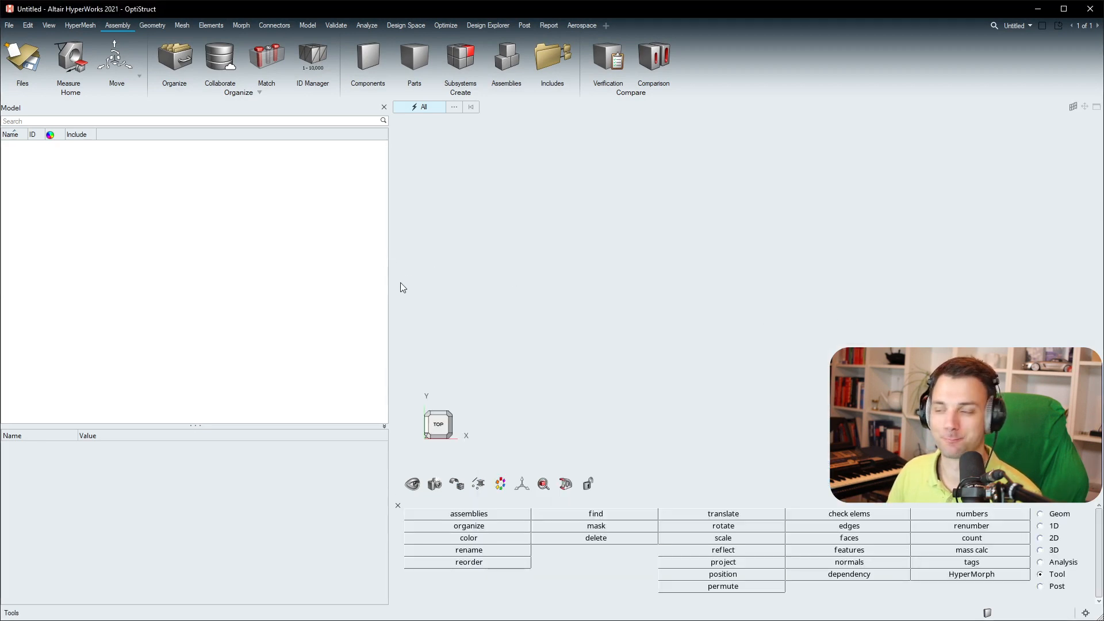
{"action": "mouse_move", "coordinate": [389, 252]}
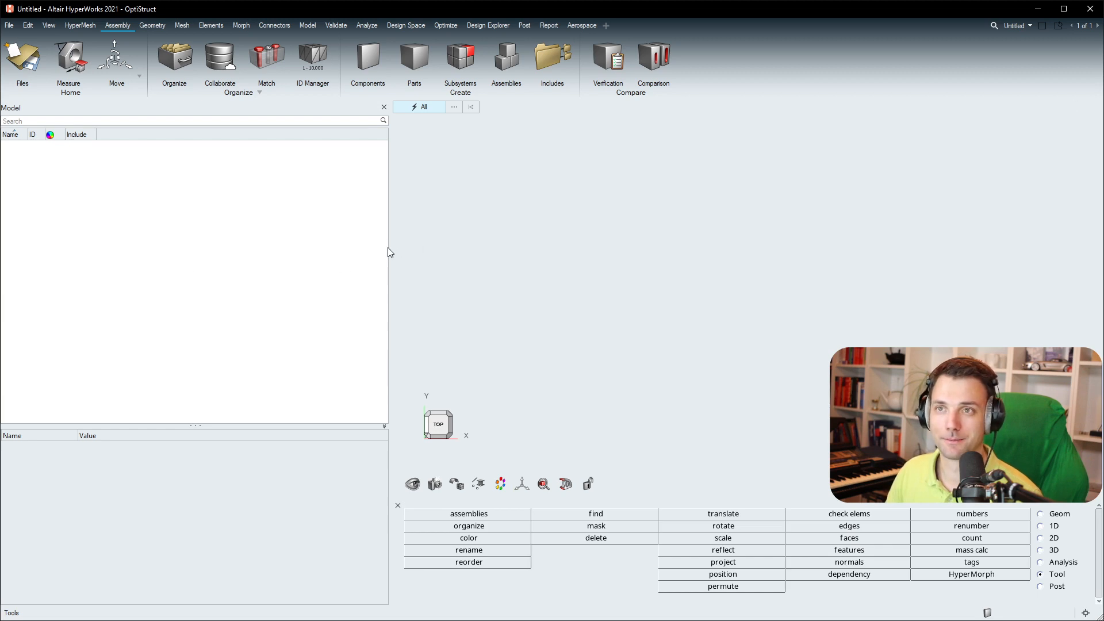